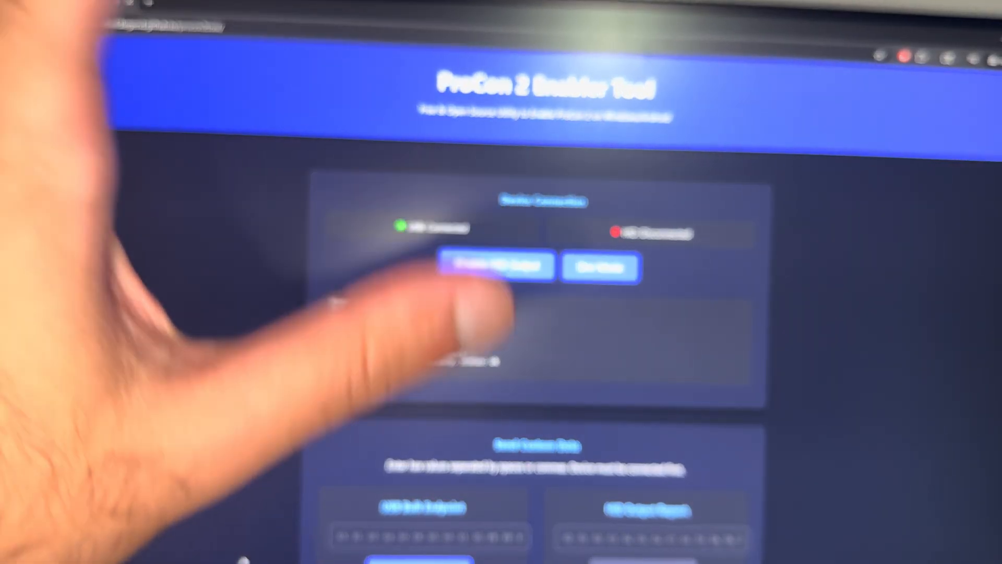
# Enable HID output for the USB-connected Switch 2 Pro Controller
pyautogui.click(496, 267)
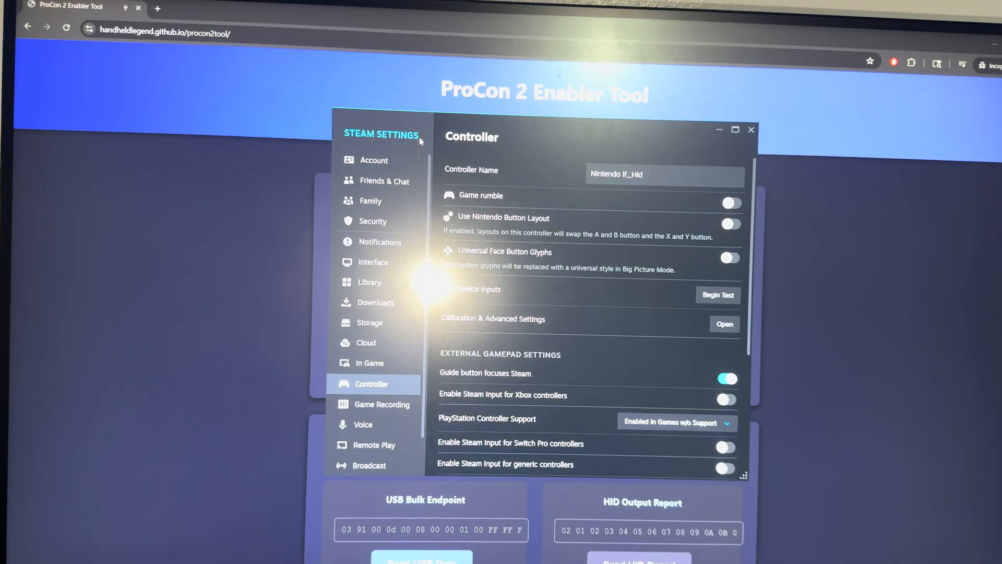
# Begin the Test Device Inputs check for the Nintendo If_Hid controller in Steam
pyautogui.click(638, 173)
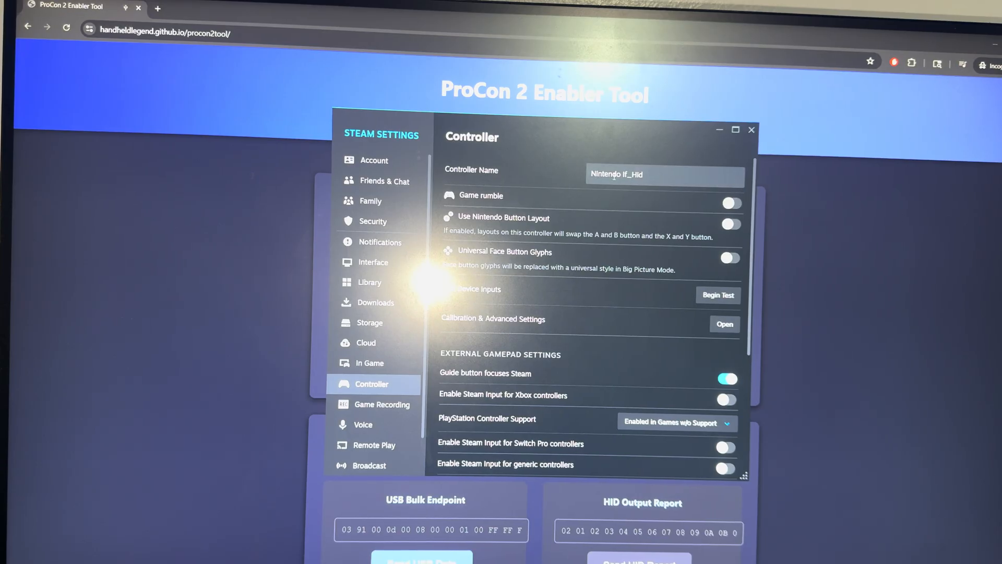
pyautogui.click(669, 174)
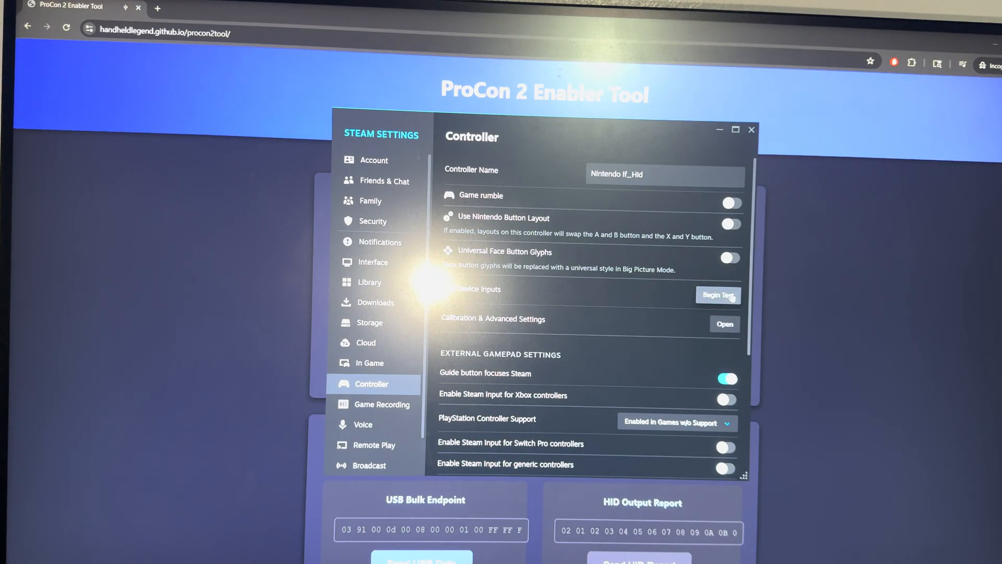
pyautogui.click(717, 295)
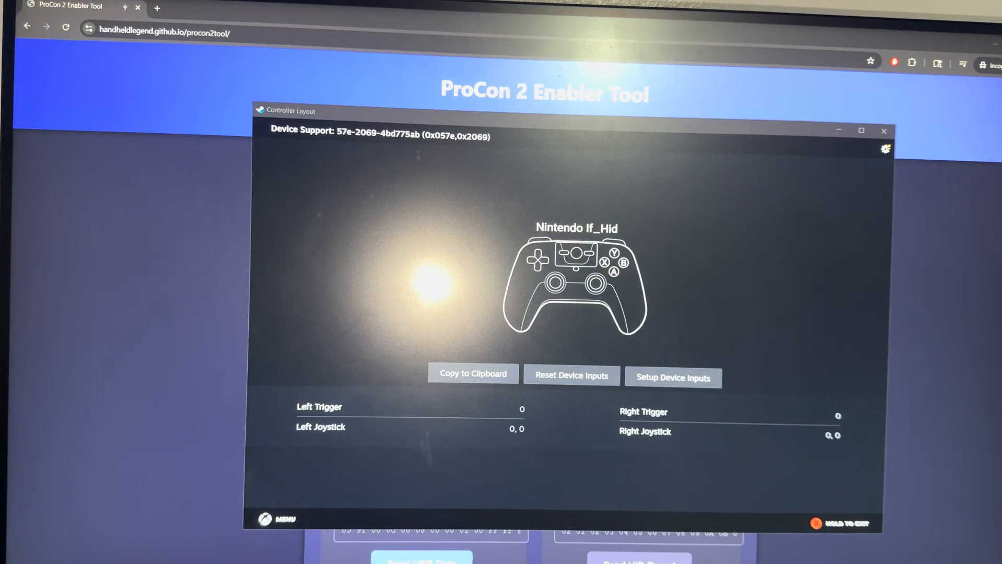